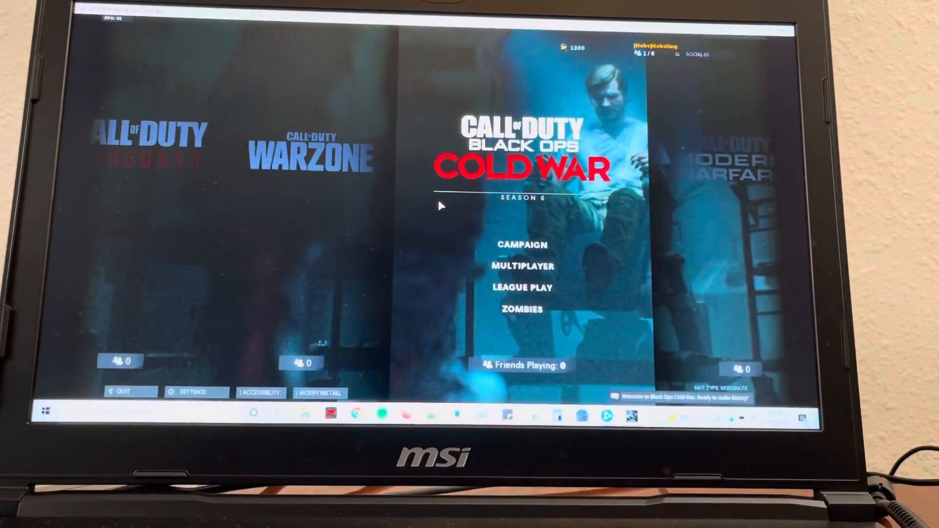
- Open Settings and switch to the Graphics tab, where Display Mode shows Windowed
left_click(197, 392)
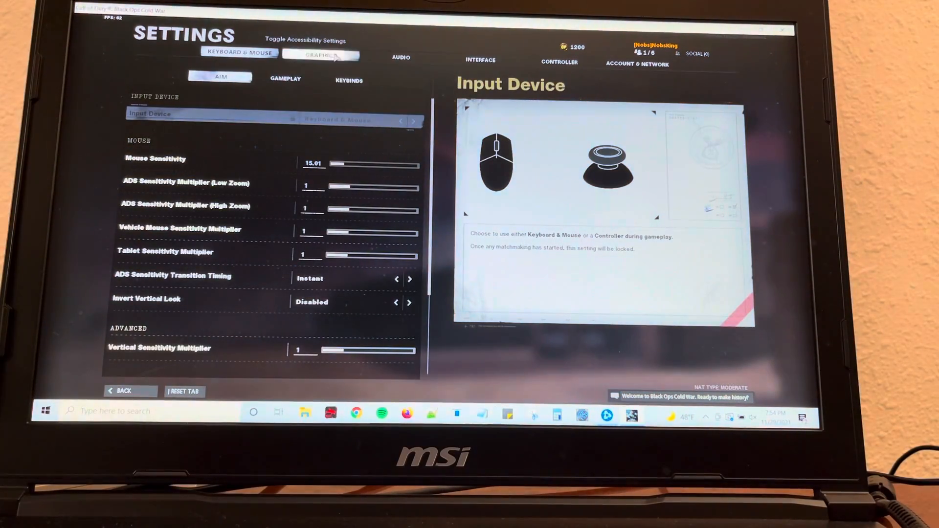
left_click(321, 55)
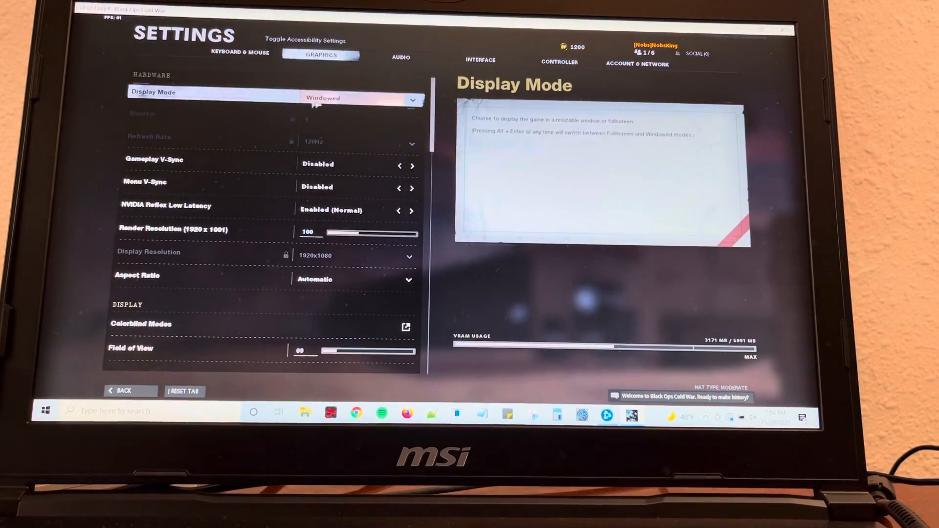